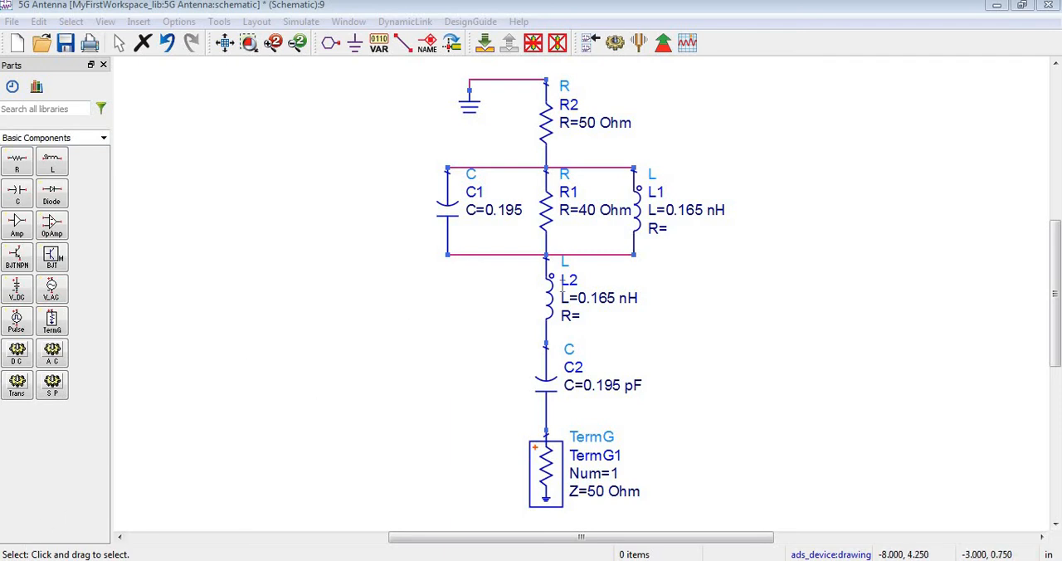
{"action": "mouse_move", "coordinate": [504, 192]}
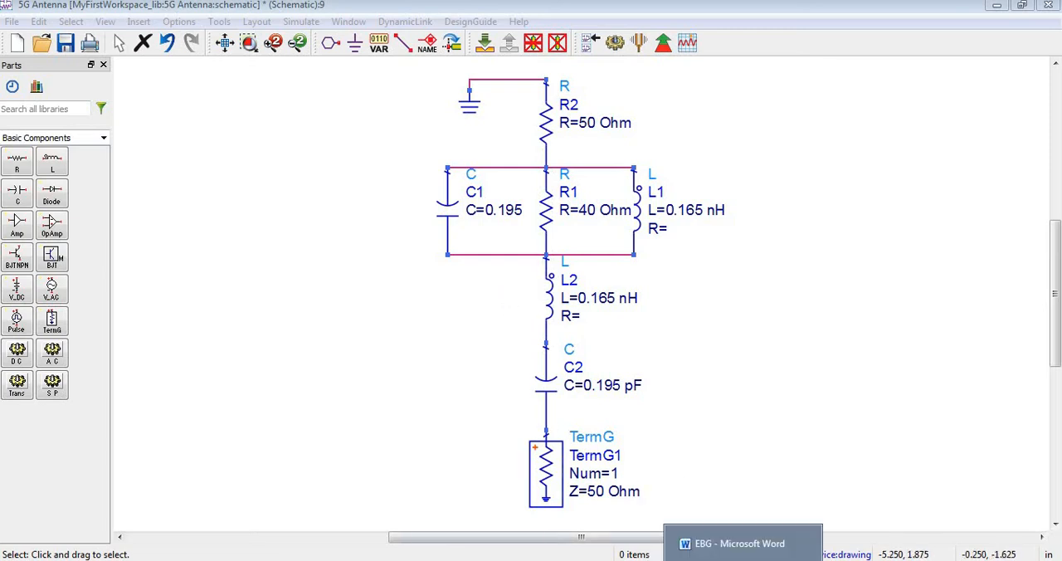
Step: Scroll through the reference antenna results in the Word document
{"action": "left_click", "coordinate": [738, 544]}
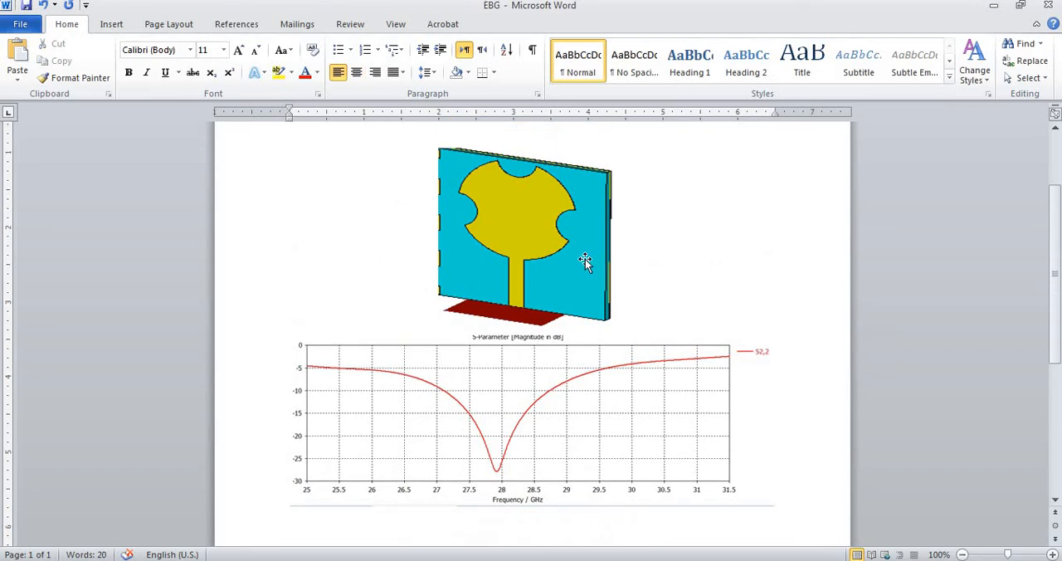
{"action": "mouse_move", "coordinate": [496, 476]}
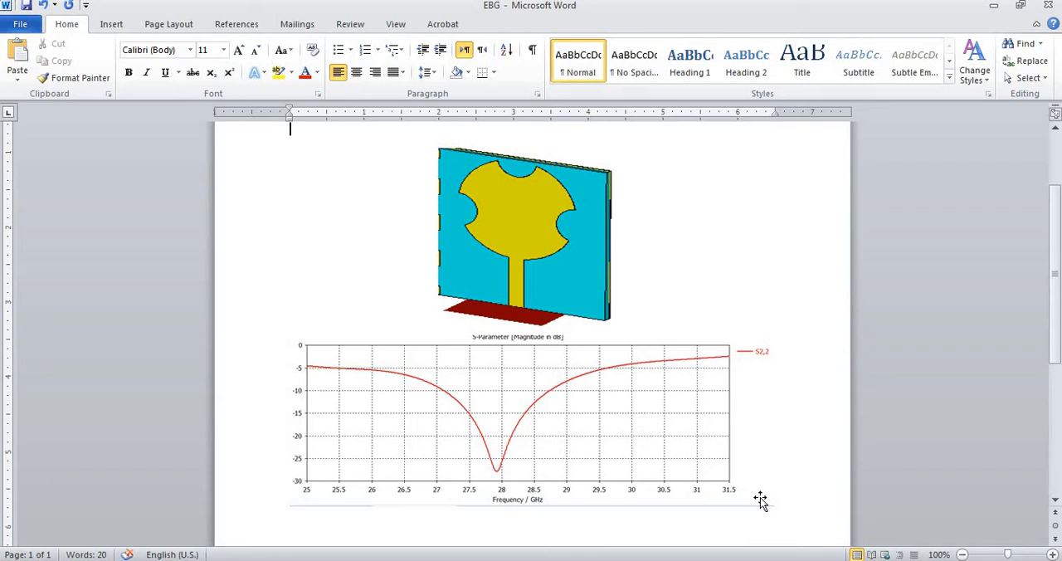
{"action": "scroll", "scroll_direction": "down", "scroll_amount": 3}
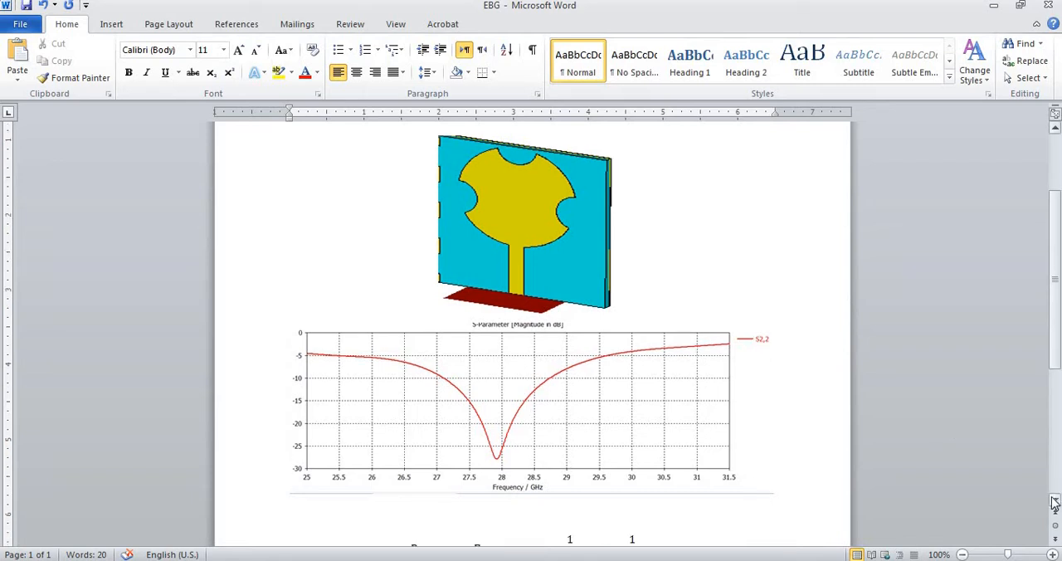
{"action": "scroll", "scroll_direction": "down", "scroll_amount": 3}
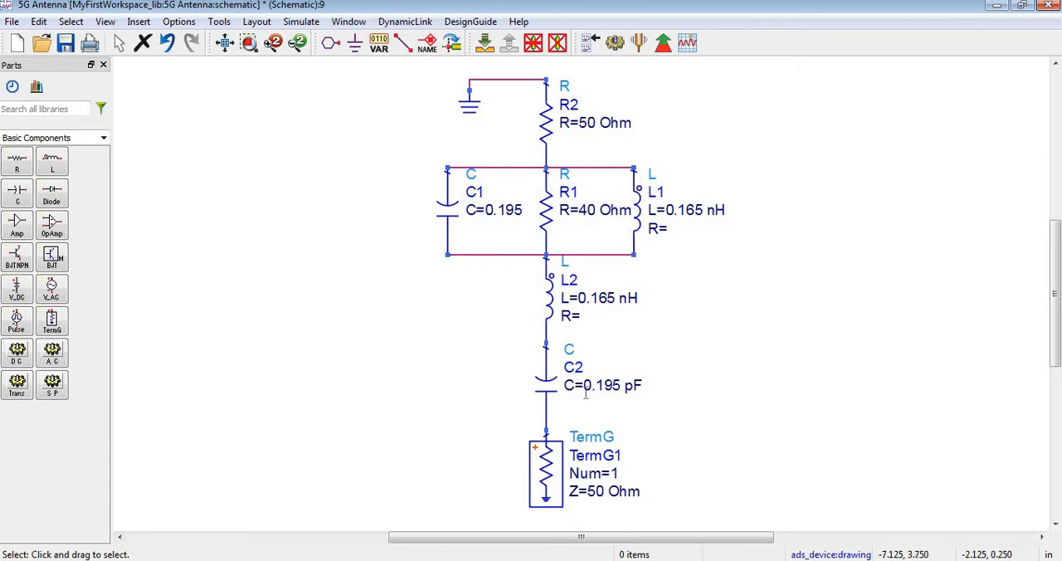
Step: Place an S-parameter simulation block with a 20–40 GHz sweep and 50 points
{"action": "left_click", "coordinate": [546, 369]}
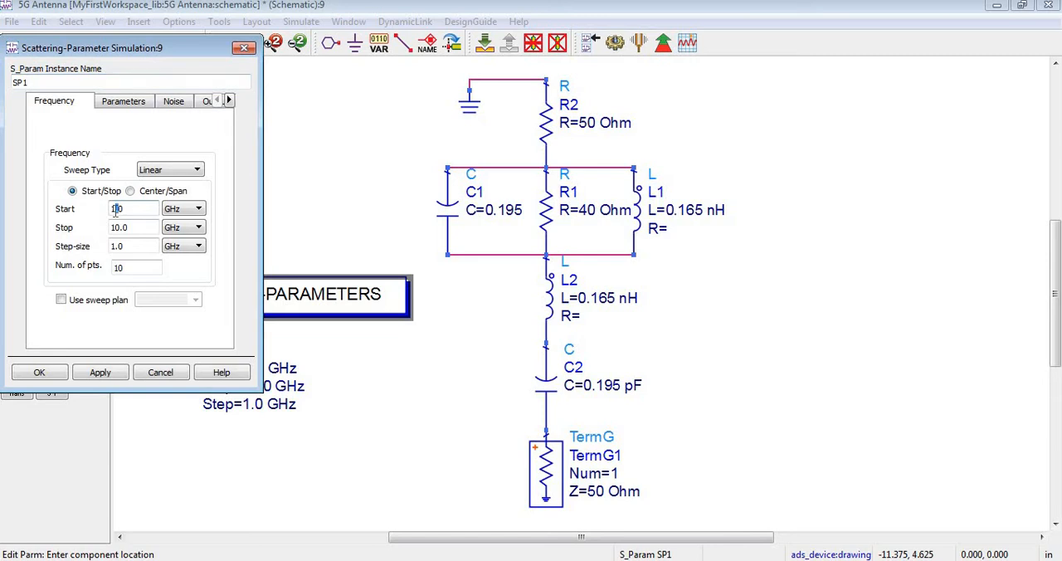
{"action": "type", "text": "0"}
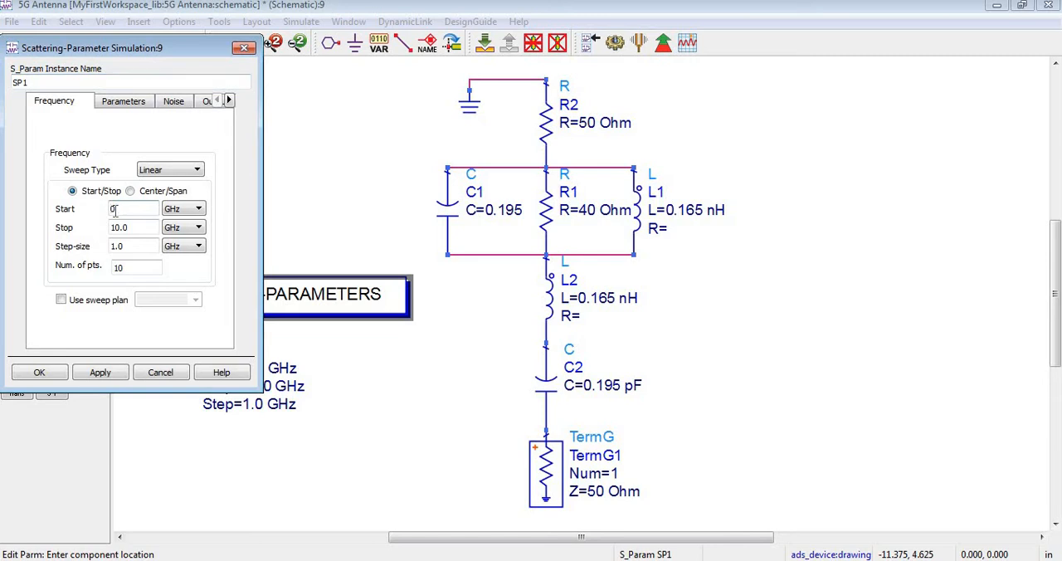
{"action": "type", "text": "200"}
{"action": "left_click", "coordinate": [134, 227]}
{"action": "type", "text": "40"}
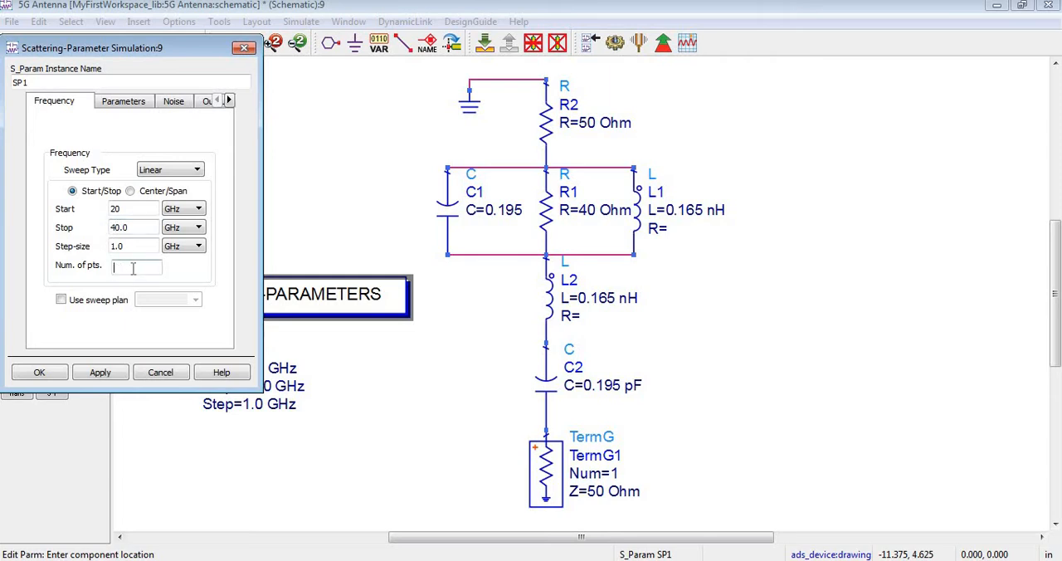
{"action": "type", "text": "5"}
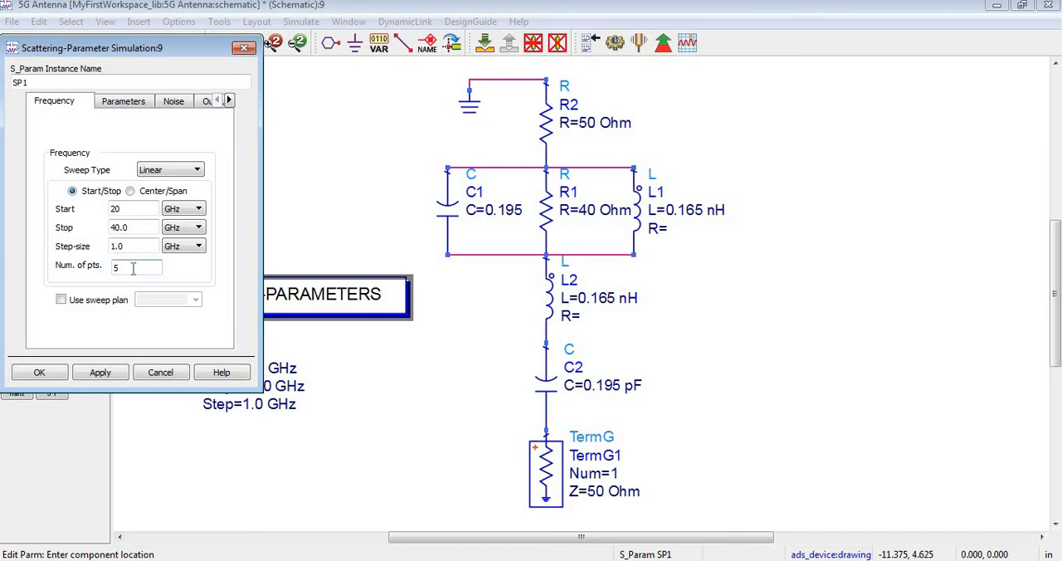
{"action": "type", "text": "0"}
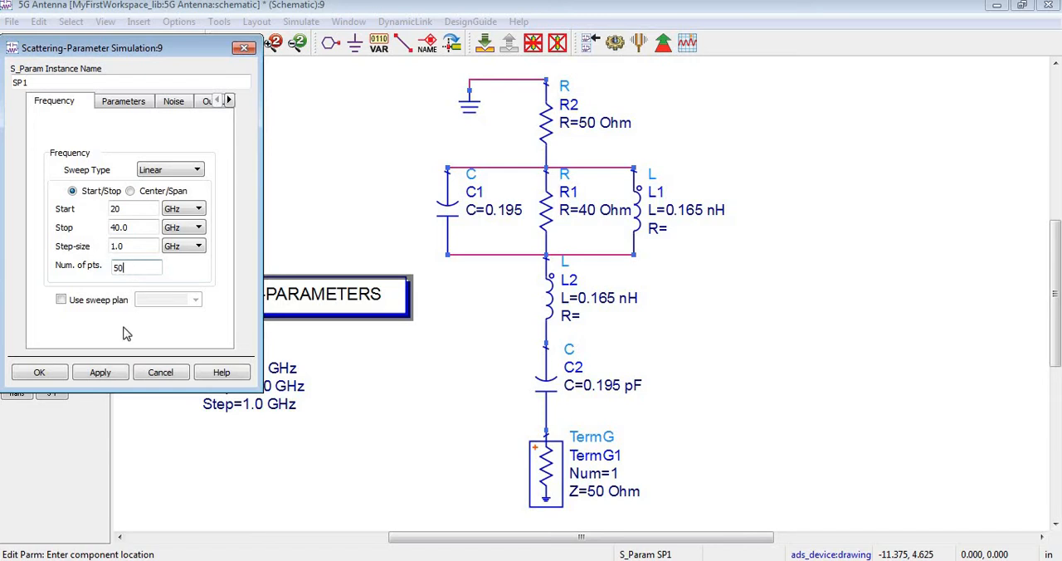
{"action": "mouse_move", "coordinate": [106, 337]}
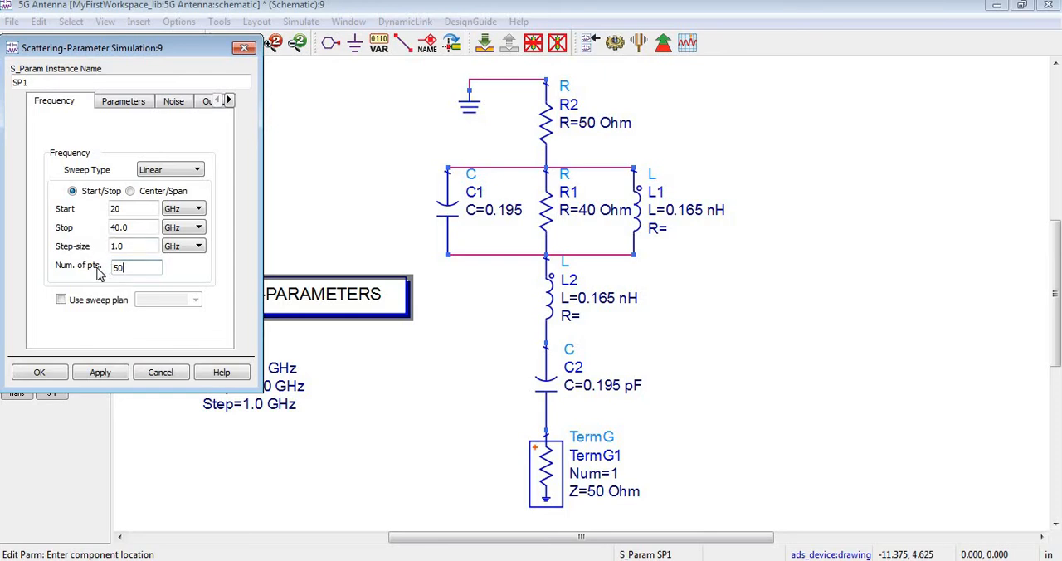
{"action": "mouse_move", "coordinate": [90, 250]}
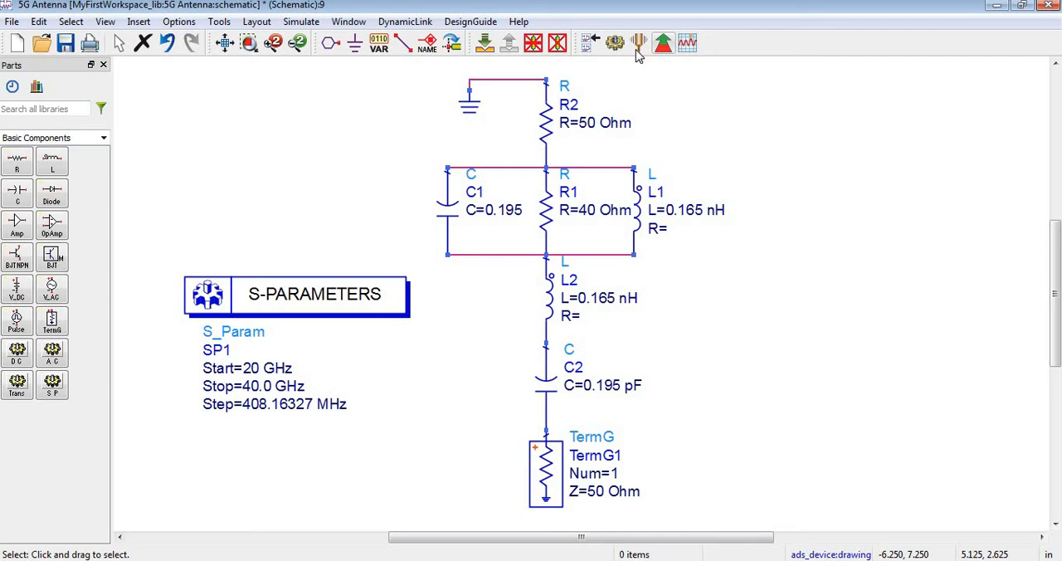
{"action": "mouse_move", "coordinate": [615, 42]}
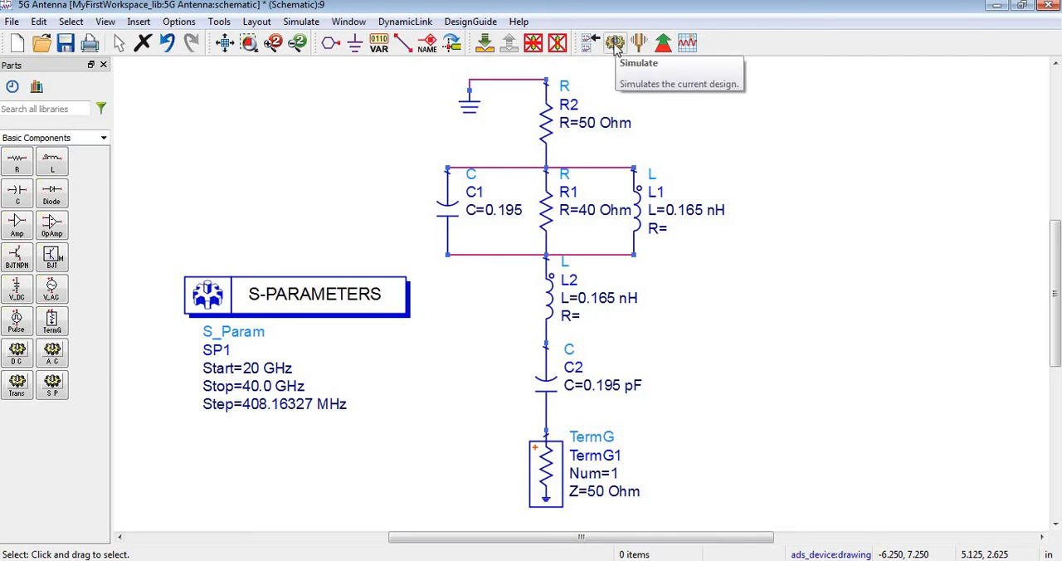
Step: Run the simulation of the antenna equivalent circuit over the 20–40 GHz sweep
{"action": "left_click", "coordinate": [615, 43]}
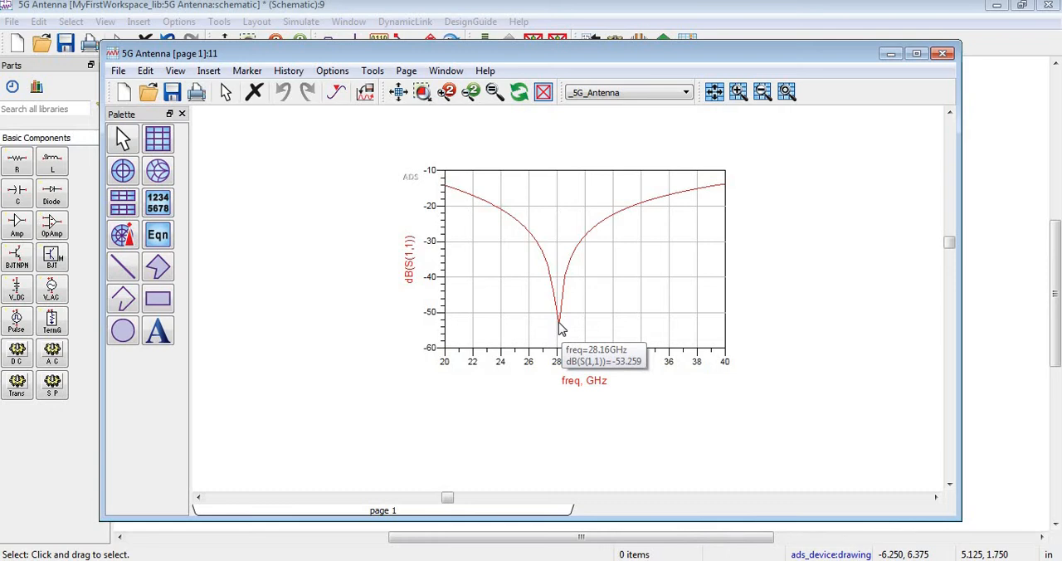
{"action": "mouse_move", "coordinate": [532, 304]}
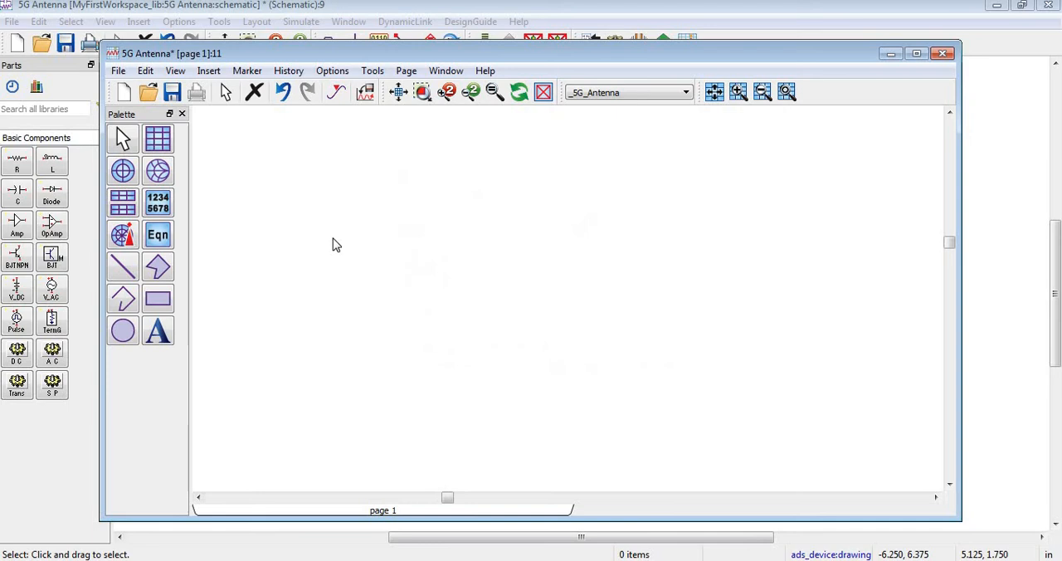
{"action": "mouse_move", "coordinate": [415, 294]}
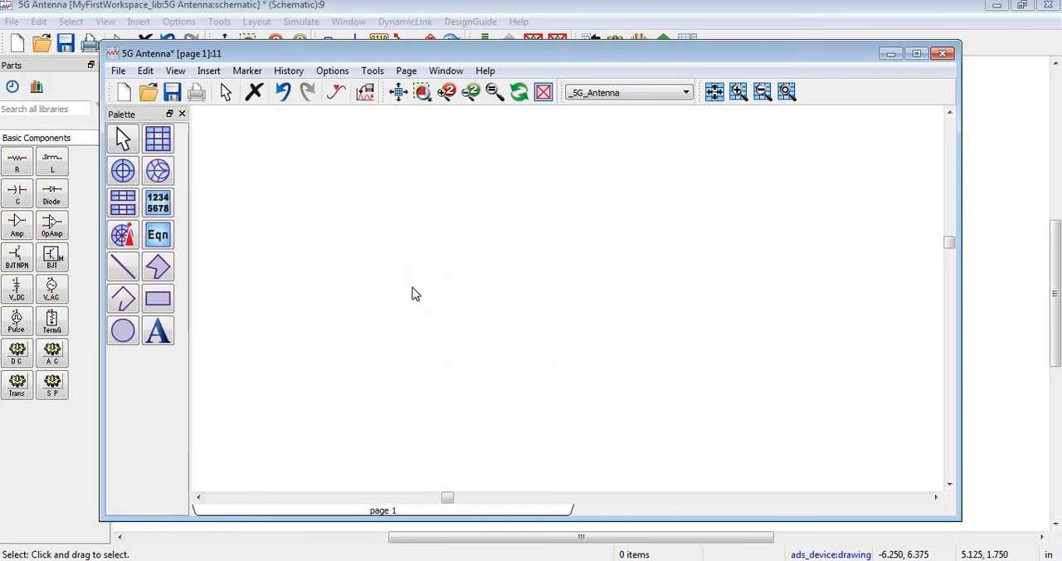
{"action": "mouse_move", "coordinate": [277, 216]}
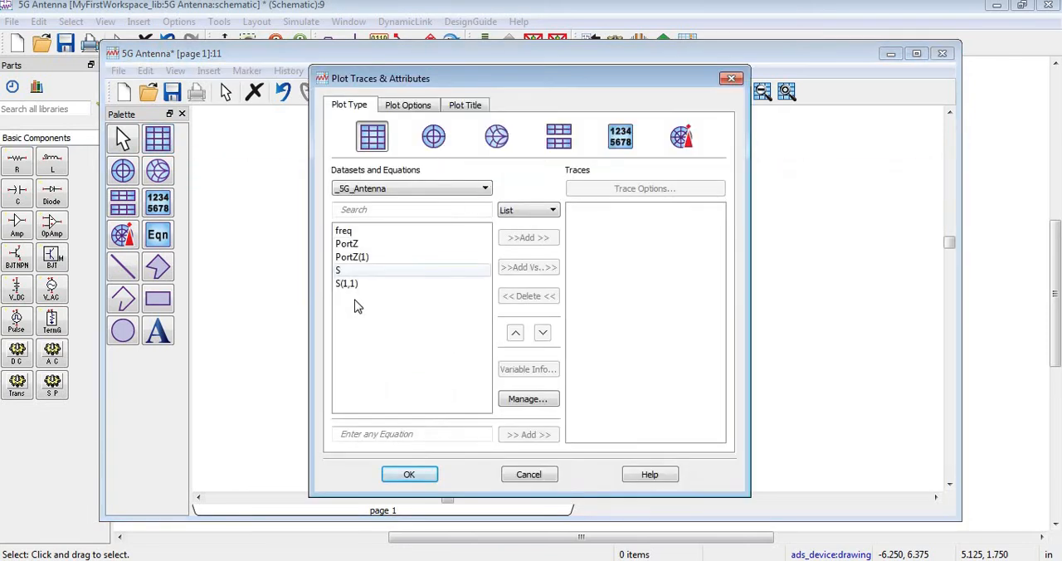
Step: Add S(1,1) as a dB trace to a rectangular plot on the results page
{"action": "left_click", "coordinate": [346, 283]}
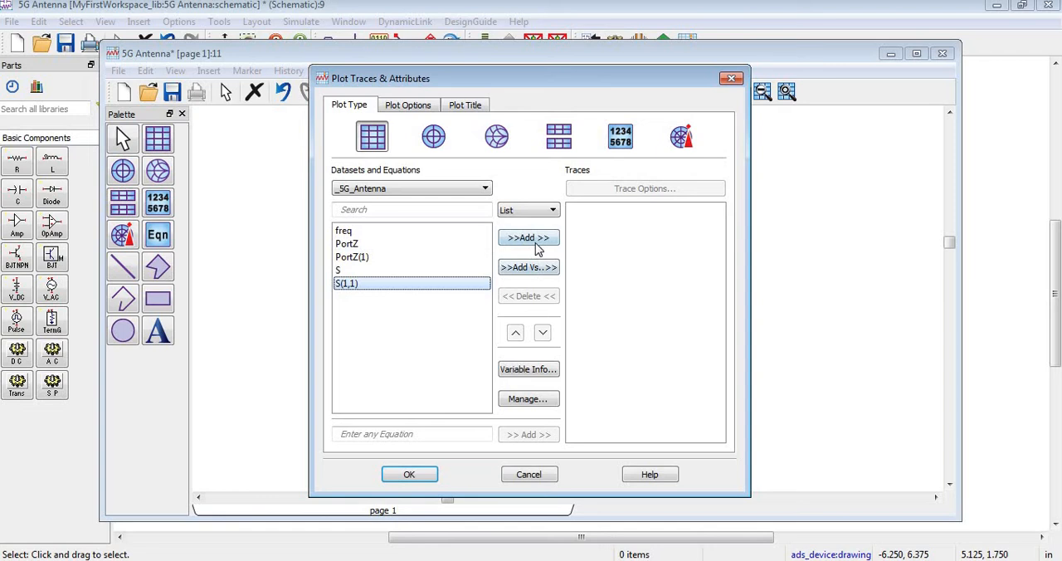
{"action": "left_click", "coordinate": [529, 238]}
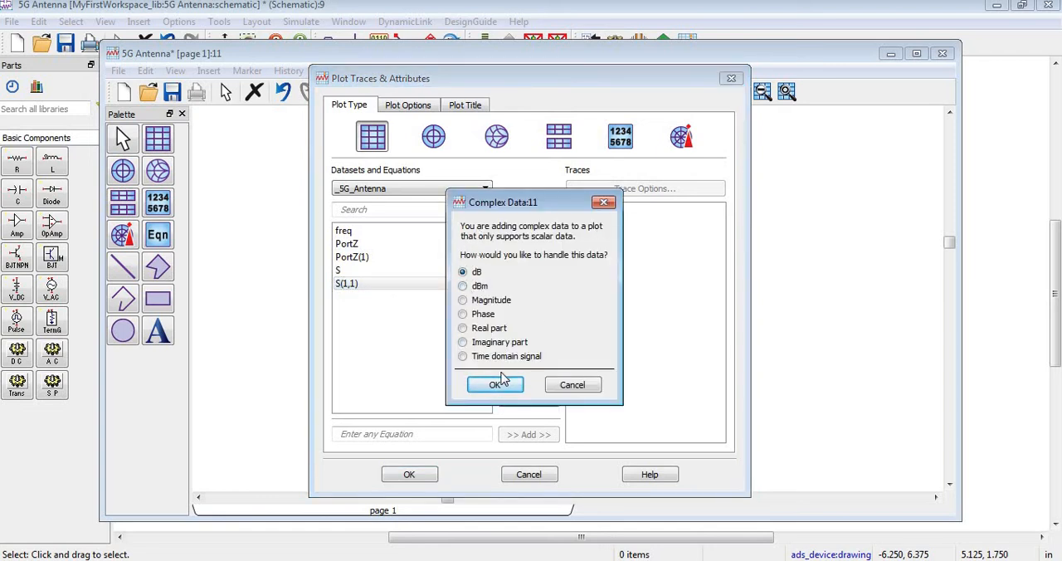
{"action": "left_click", "coordinate": [496, 385]}
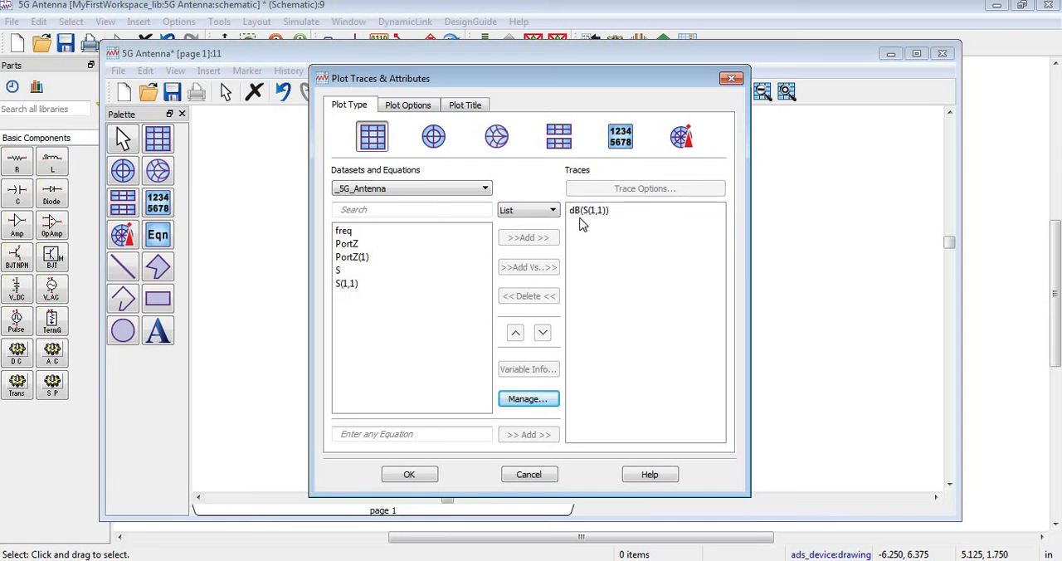
{"action": "left_click", "coordinate": [589, 210]}
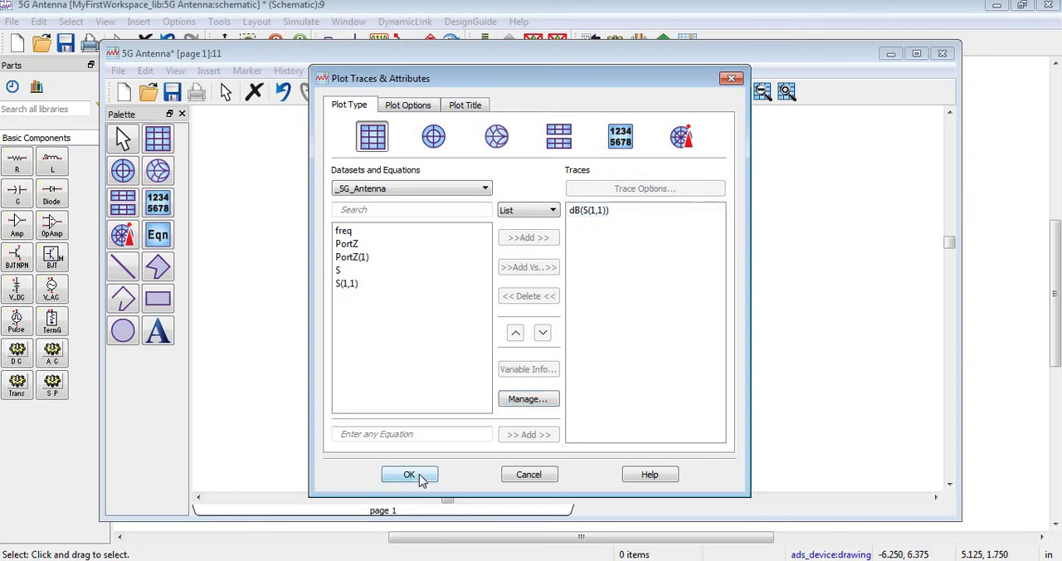
{"action": "left_click", "coordinate": [408, 474]}
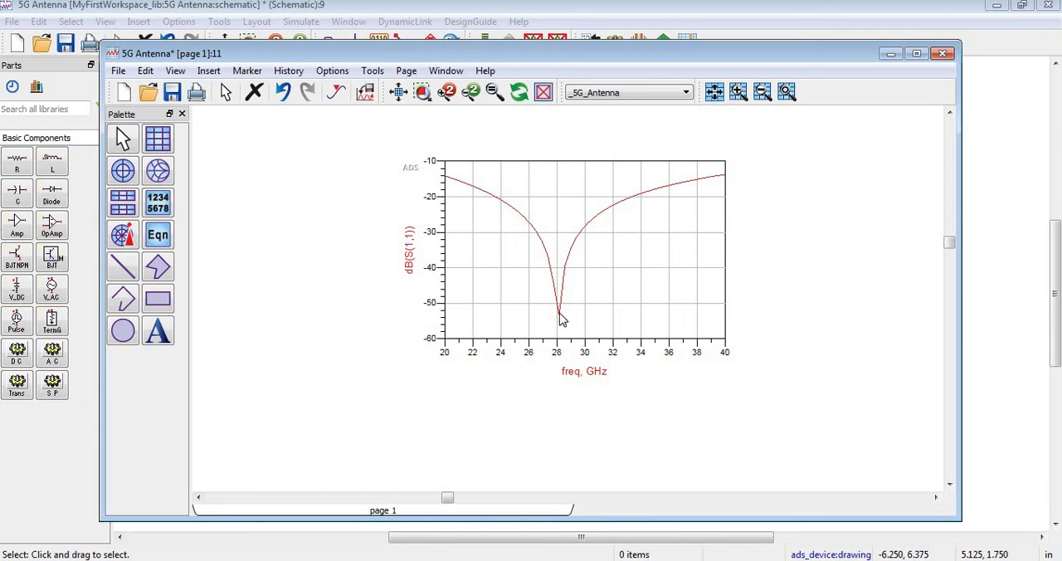
{"action": "mouse_move", "coordinate": [556, 343]}
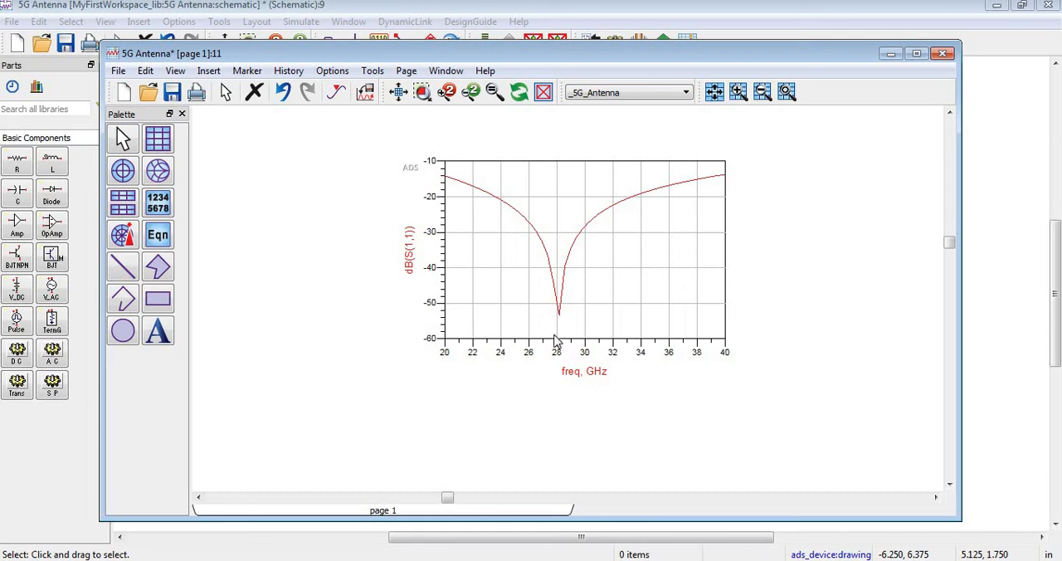
{"action": "mouse_move", "coordinate": [493, 218]}
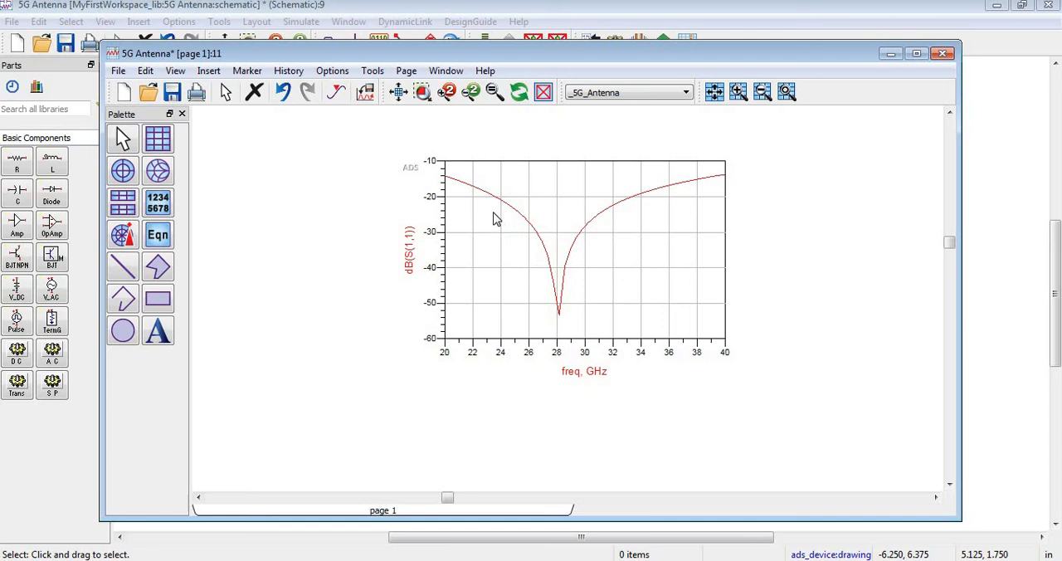
{"action": "mouse_move", "coordinate": [477, 214]}
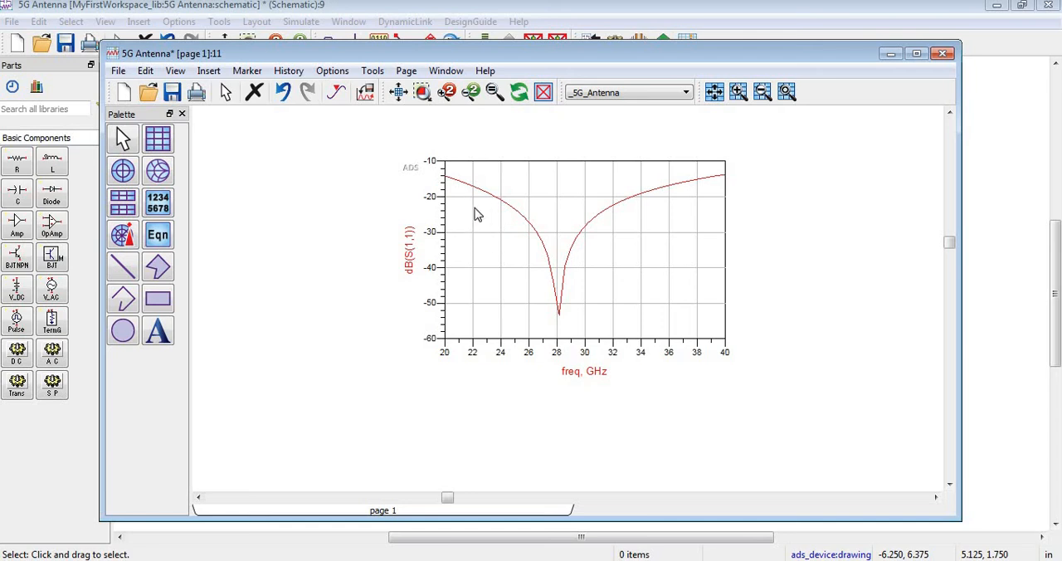
{"action": "mouse_move", "coordinate": [559, 351]}
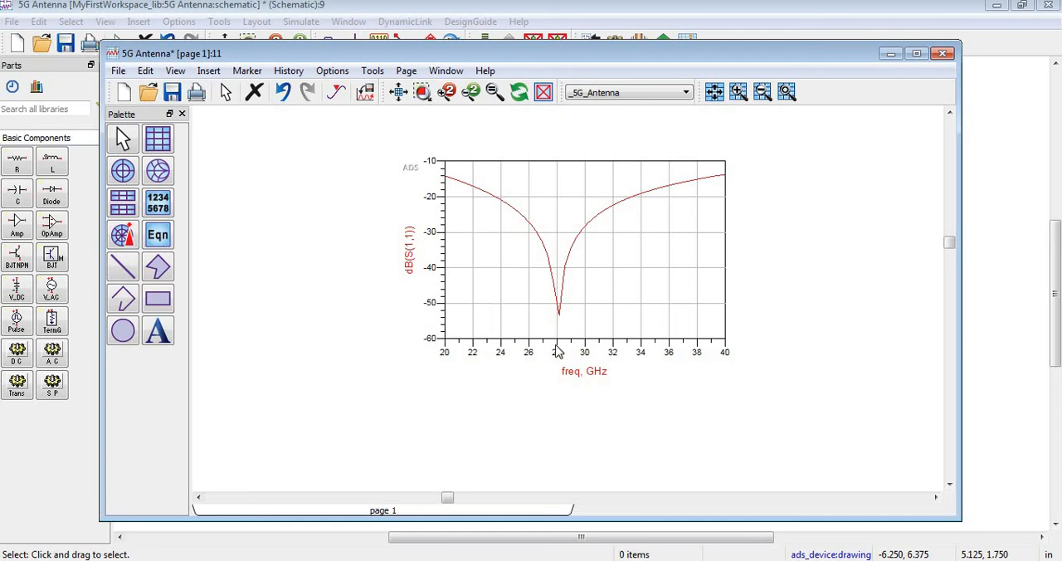
{"action": "mouse_move", "coordinate": [656, 208]}
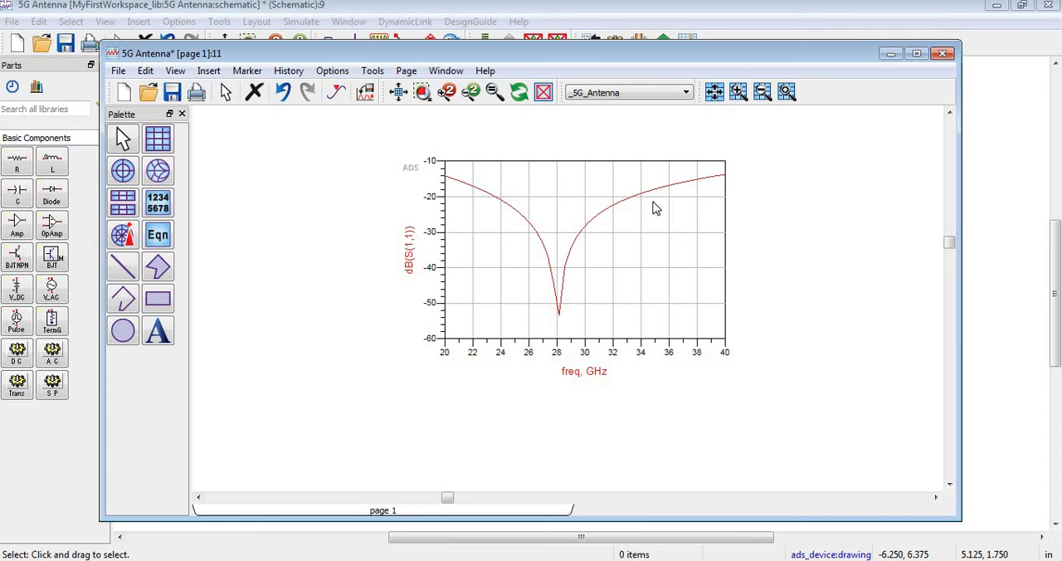
{"action": "mouse_move", "coordinate": [467, 278]}
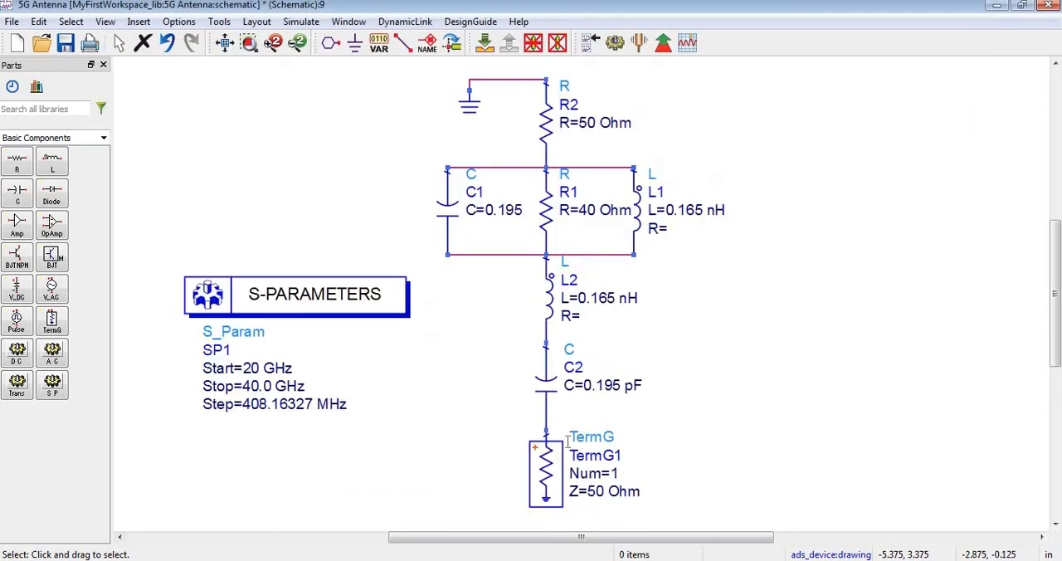
Step: Change the S_Param sweep Start to 10 GHz and Stop to 60 GHz
{"action": "double_click", "coordinate": [267, 367]}
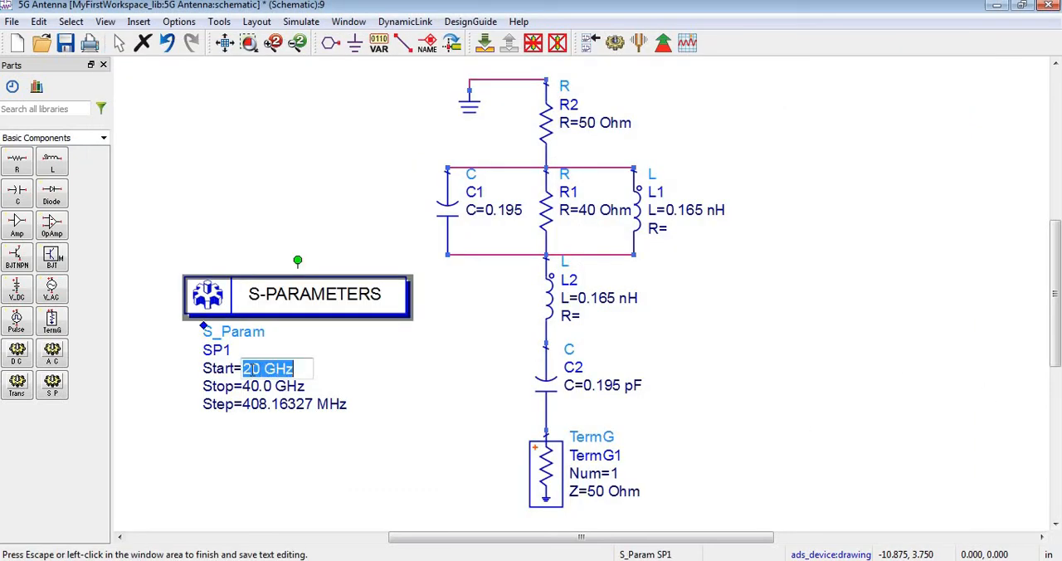
{"action": "type", "text": "0 GHz"}
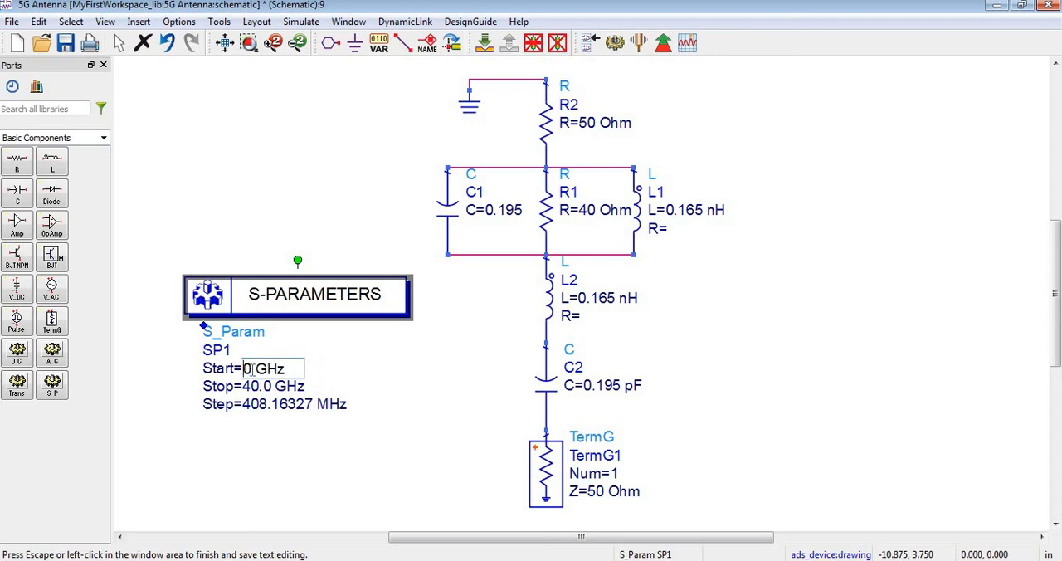
{"action": "type", "text": "1"}
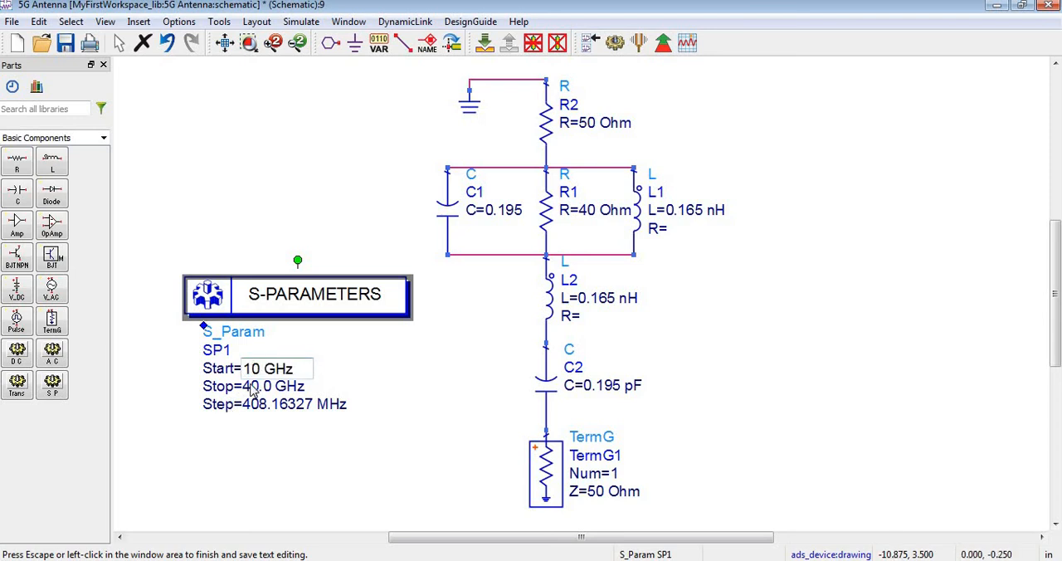
{"action": "double_click", "coordinate": [274, 385]}
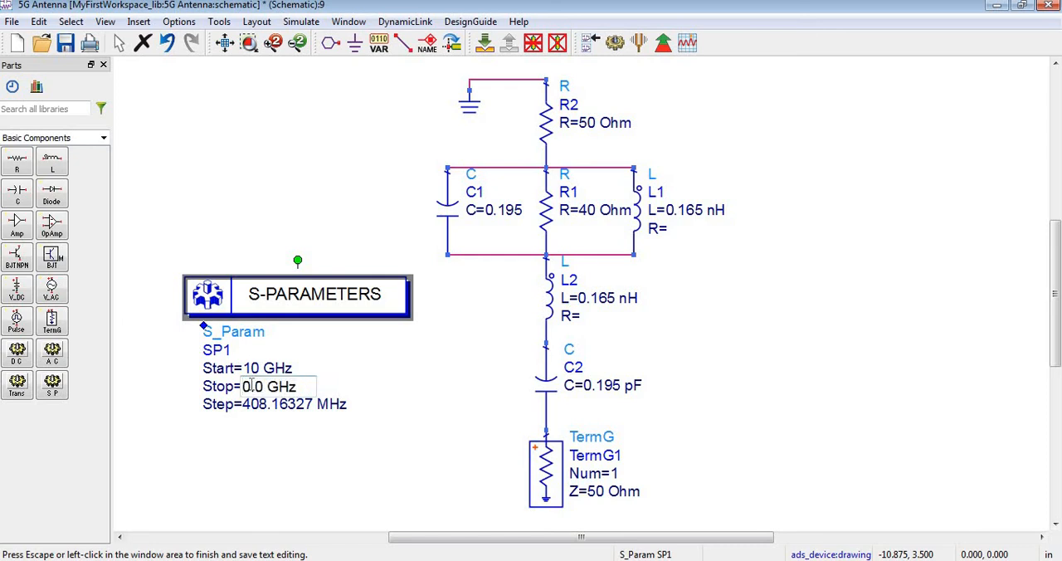
{"action": "type", "text": "6"}
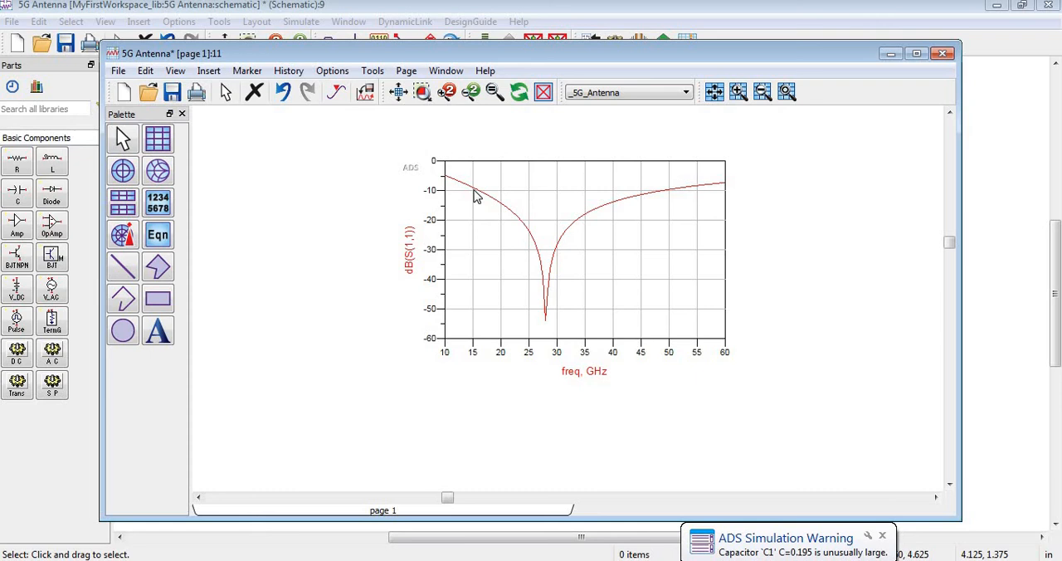
{"action": "mouse_move", "coordinate": [484, 210]}
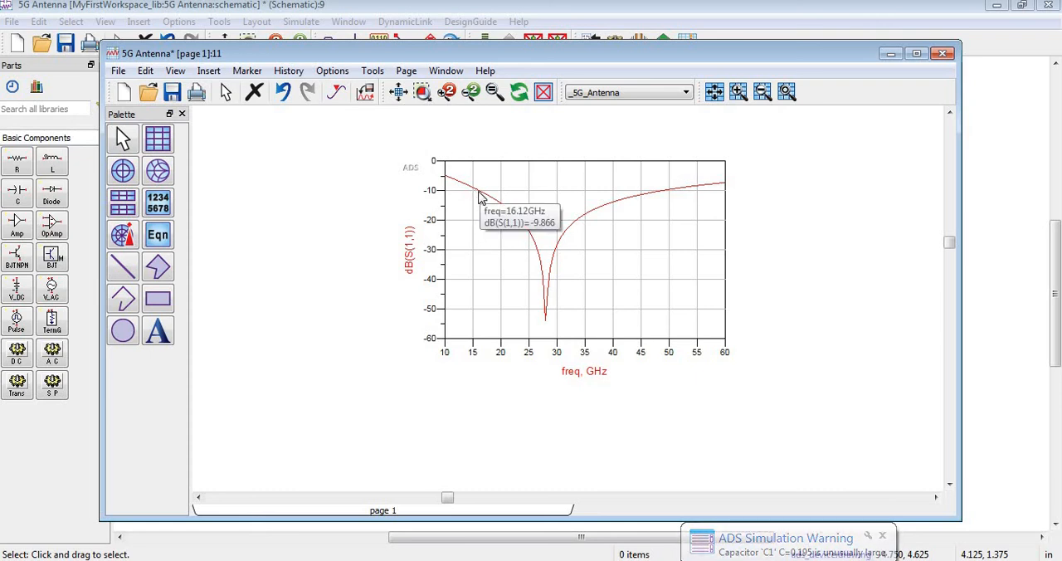
{"action": "mouse_move", "coordinate": [633, 231]}
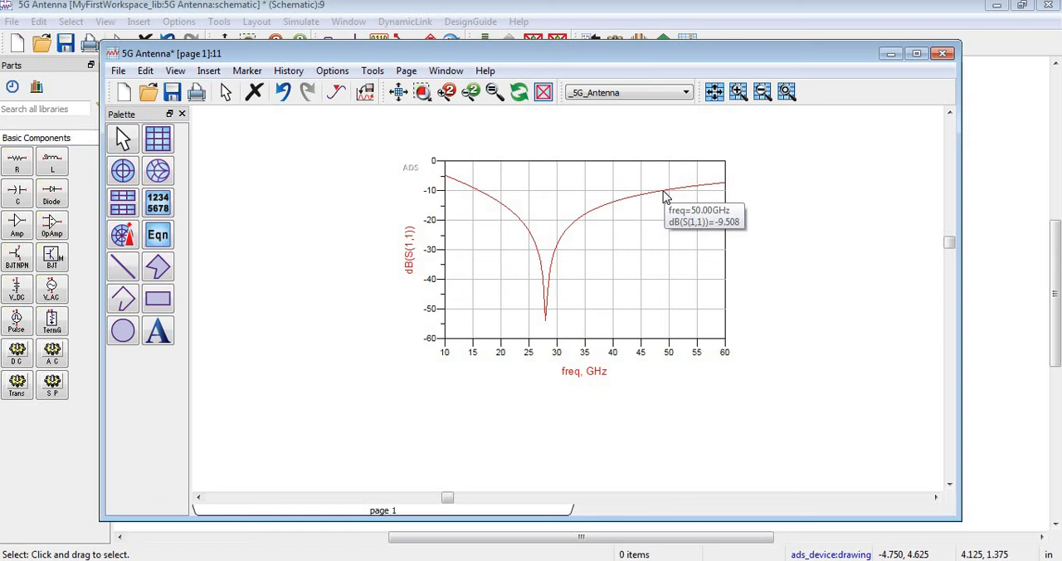
{"action": "mouse_move", "coordinate": [523, 253]}
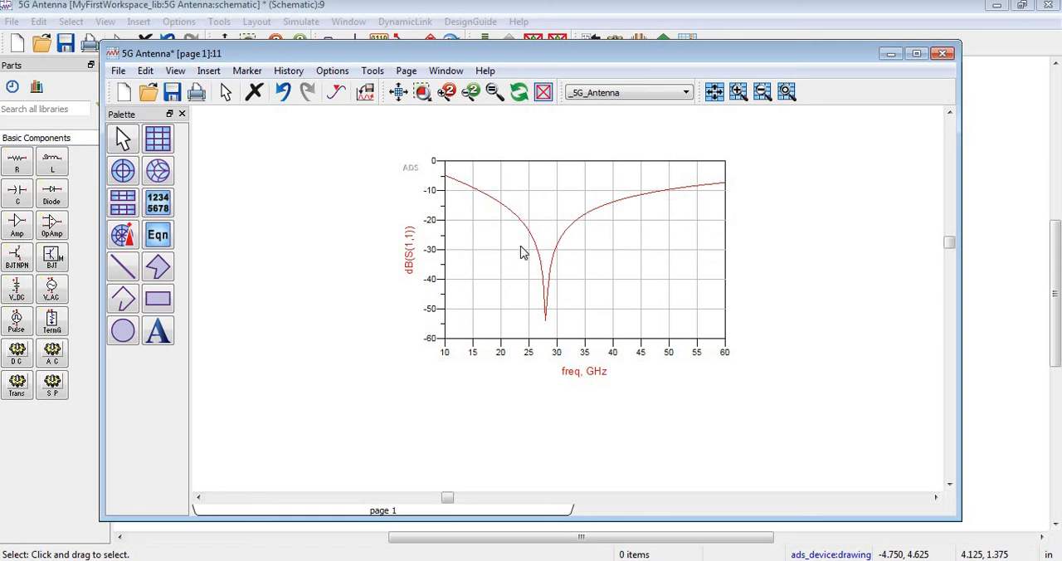
{"action": "mouse_move", "coordinate": [635, 272]}
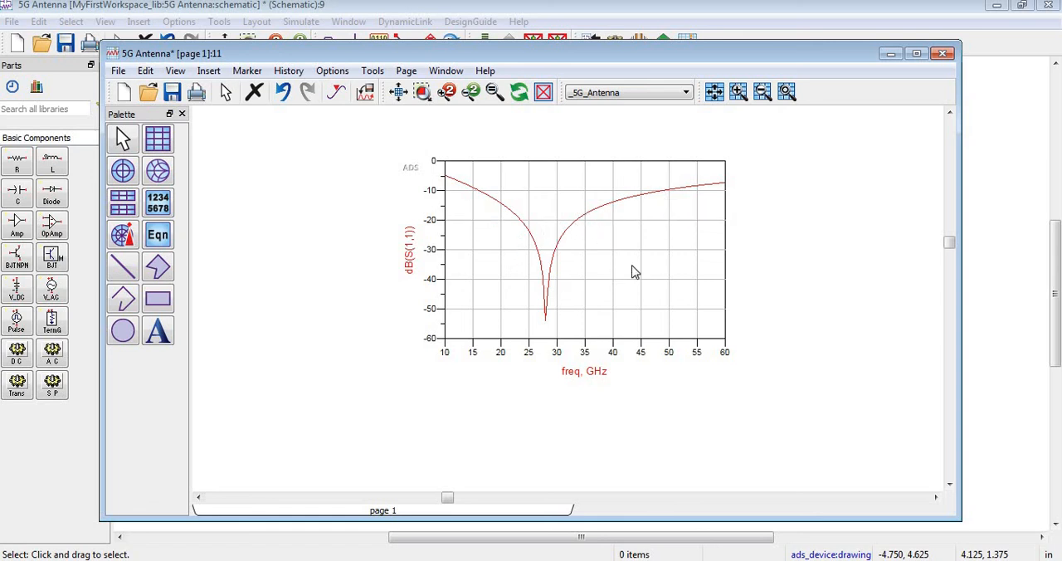
{"action": "mouse_move", "coordinate": [994, 358]}
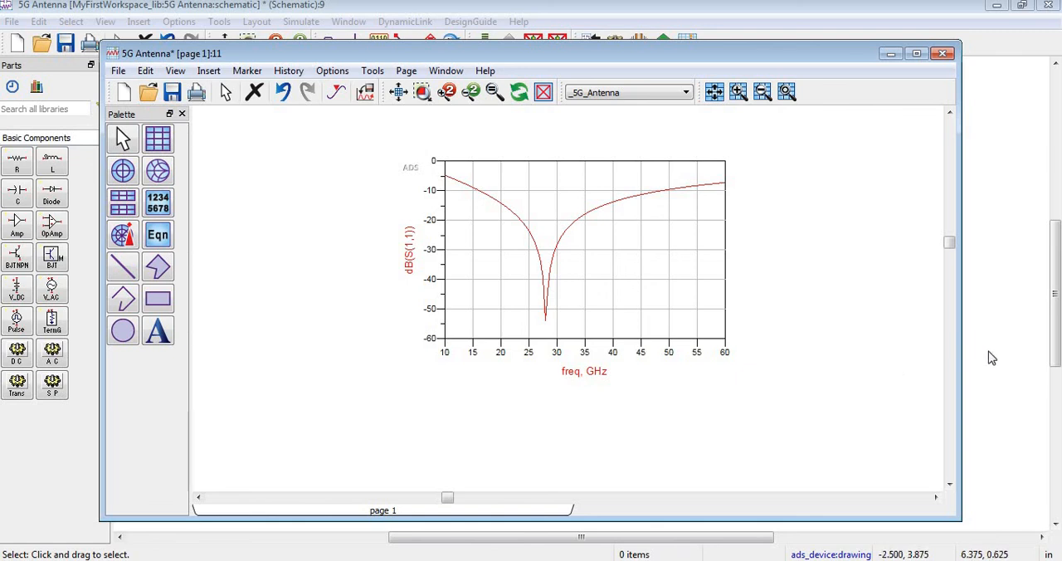
{"action": "mouse_move", "coordinate": [488, 227]}
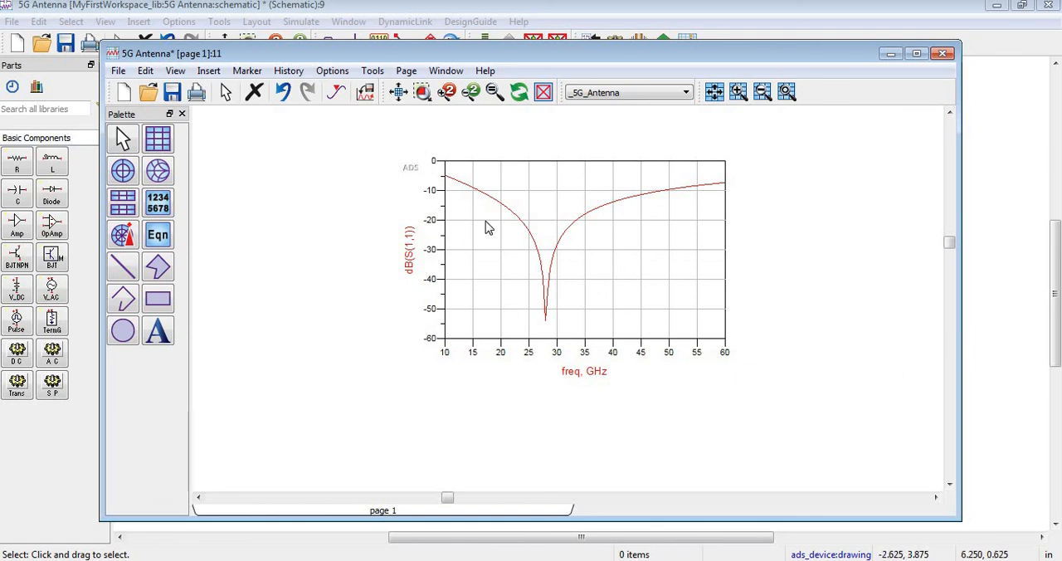
{"action": "mouse_move", "coordinate": [563, 223]}
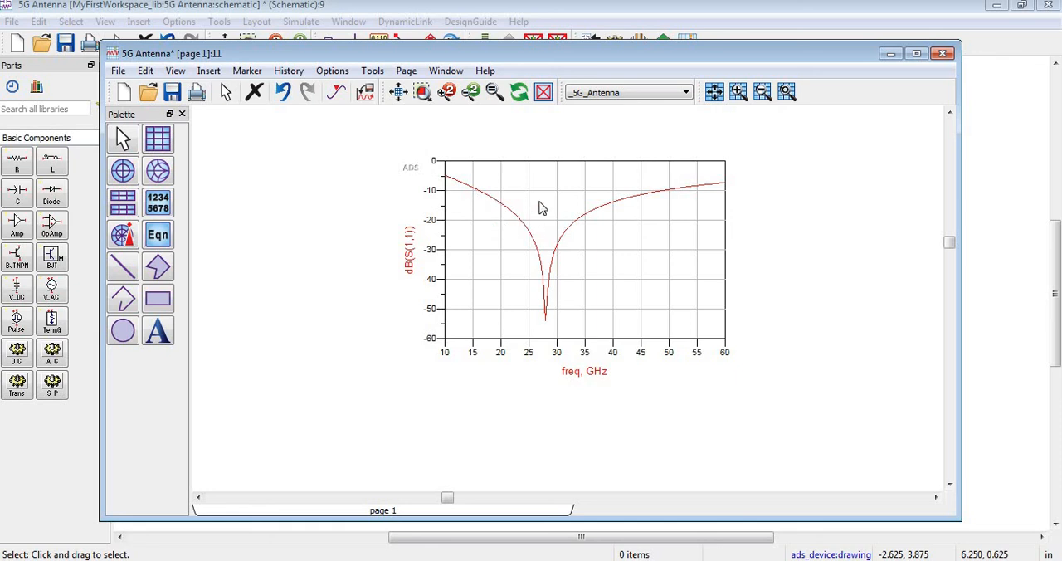
{"action": "mouse_move", "coordinate": [641, 201]}
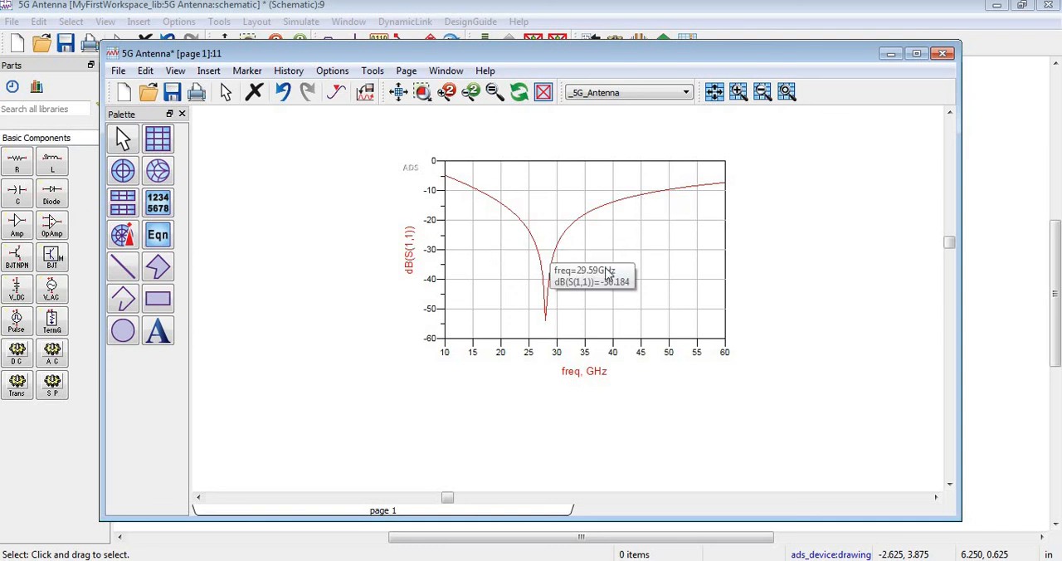
{"action": "mouse_move", "coordinate": [721, 357]}
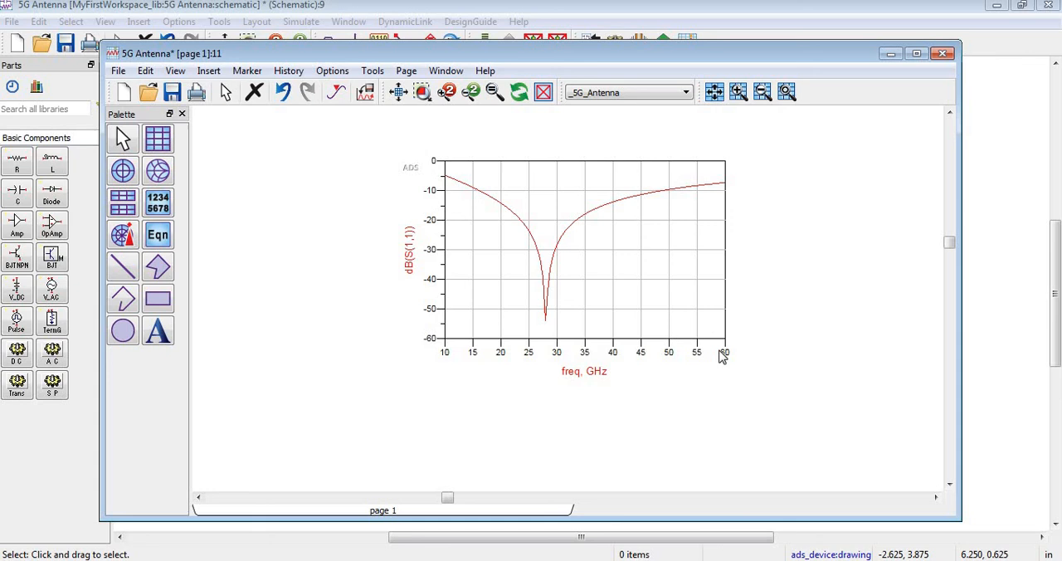
{"action": "mouse_move", "coordinate": [810, 396]}
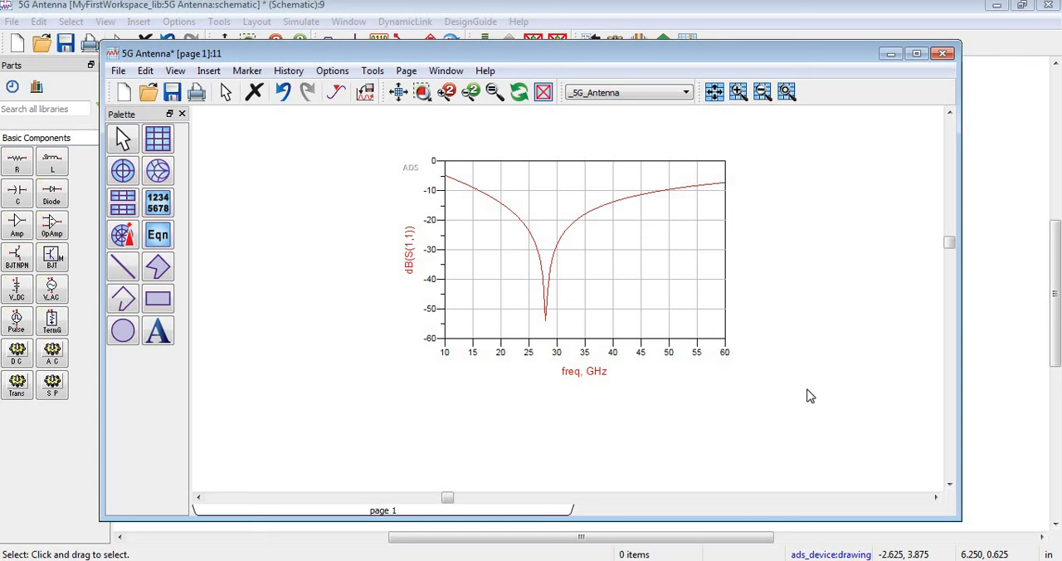
{"action": "mouse_move", "coordinate": [719, 380]}
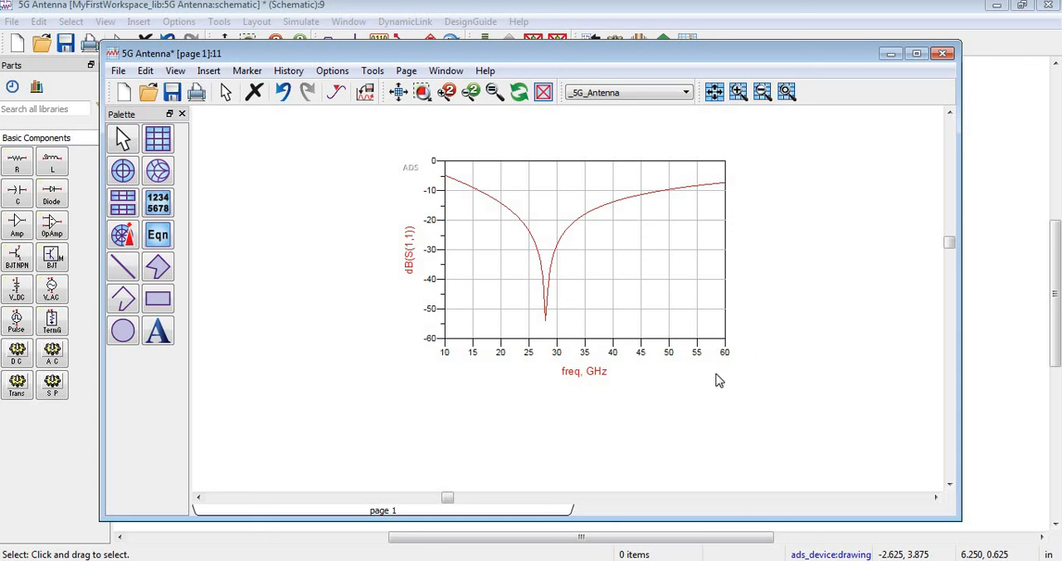
{"action": "mouse_move", "coordinate": [605, 276]}
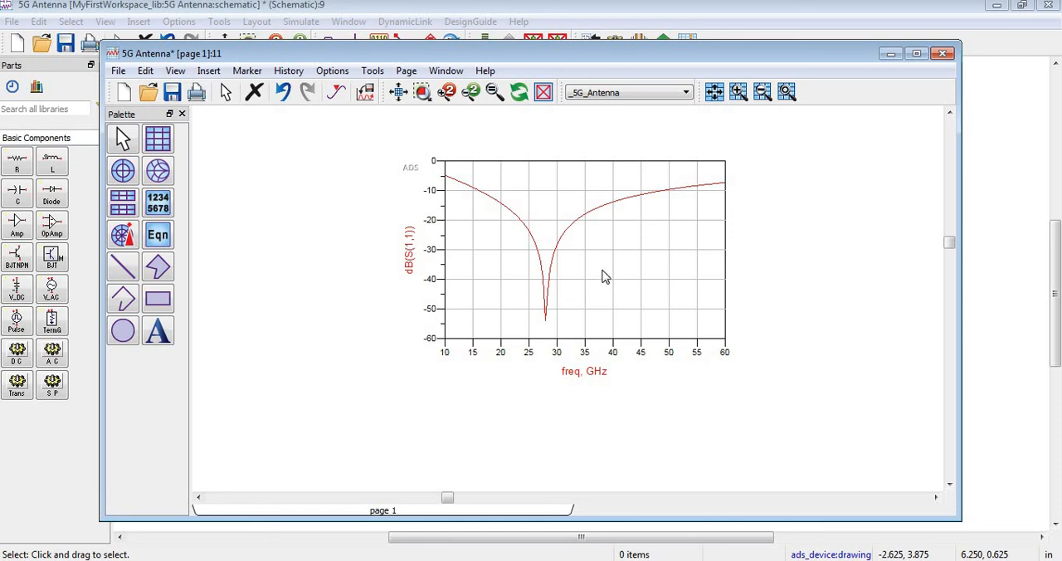
{"action": "mouse_move", "coordinate": [691, 348]}
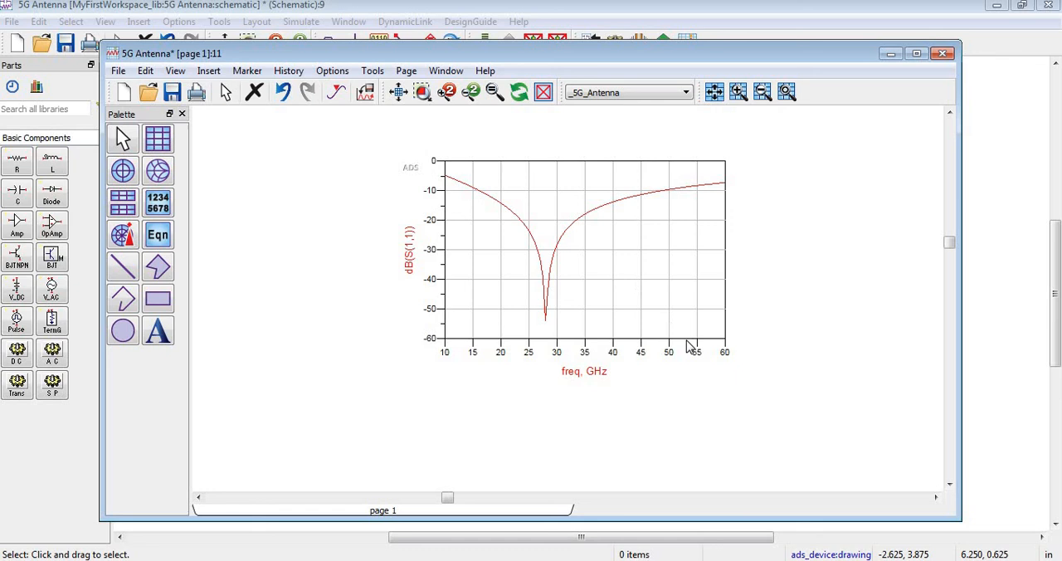